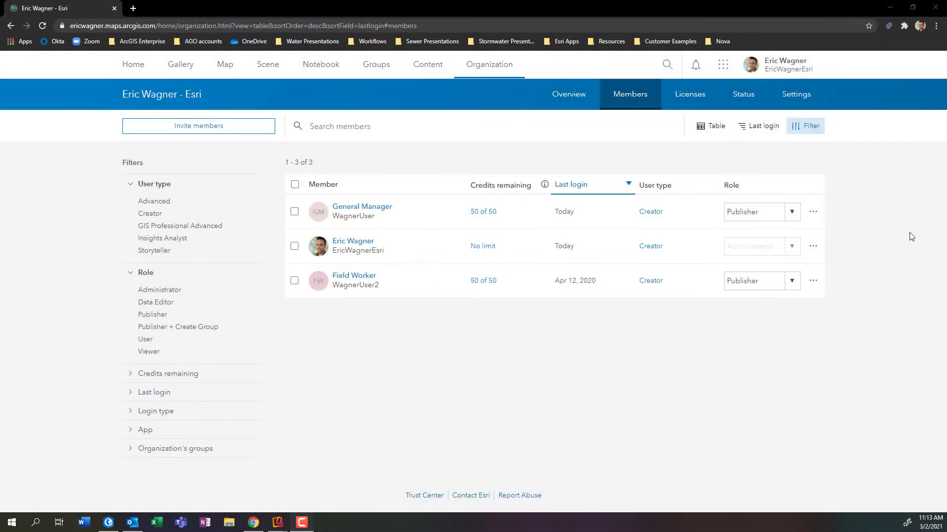
mouse_move(745, 77)
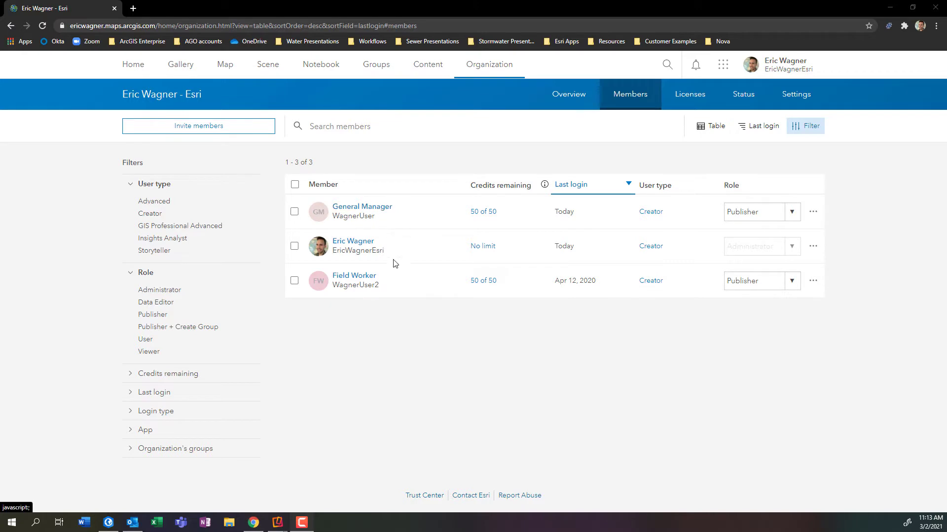
mouse_move(395, 218)
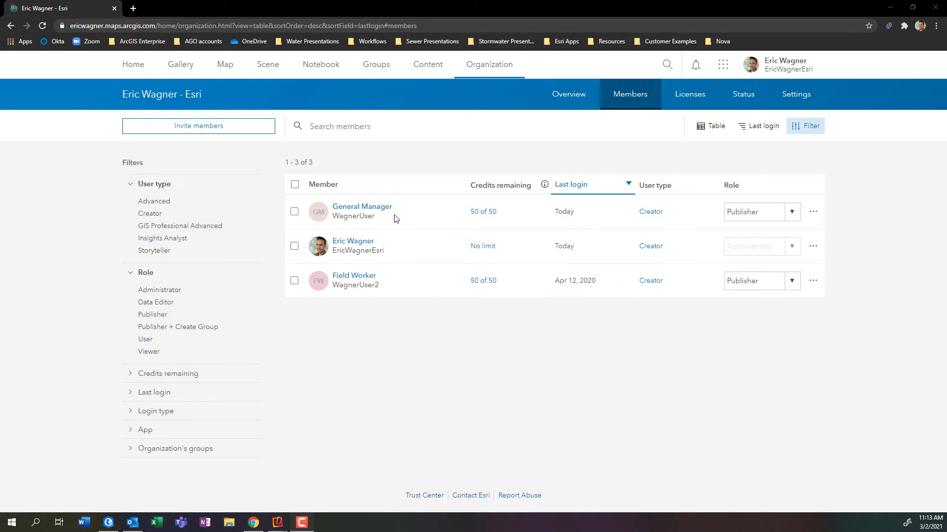
mouse_move(378, 283)
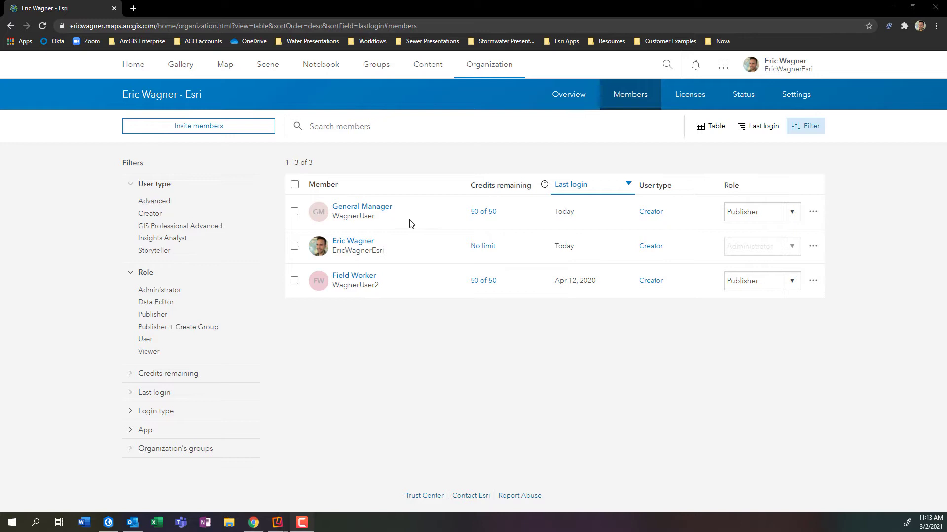
mouse_move(397, 269)
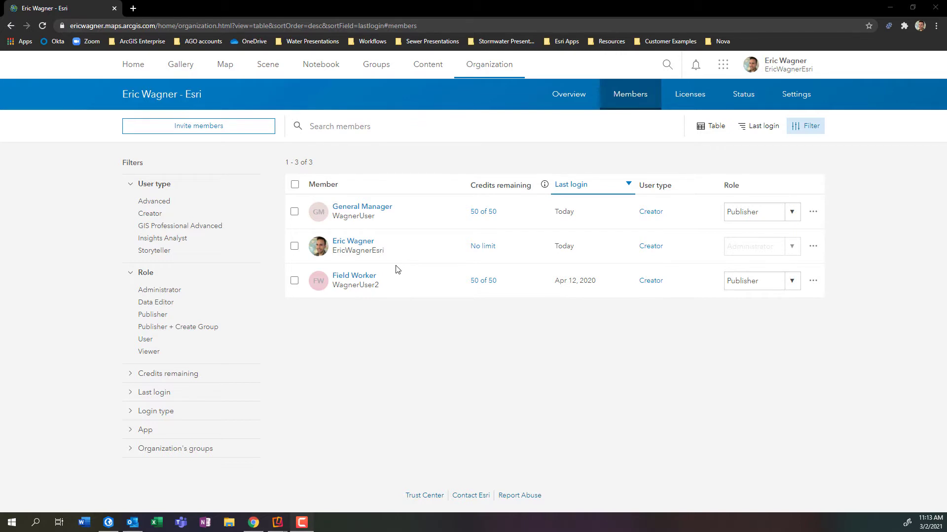
mouse_move(403, 278)
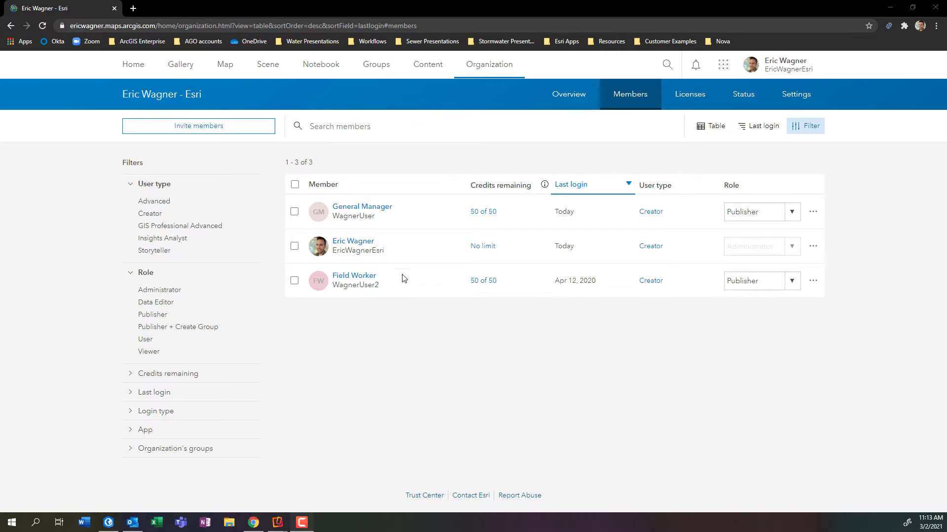
mouse_move(277, 521)
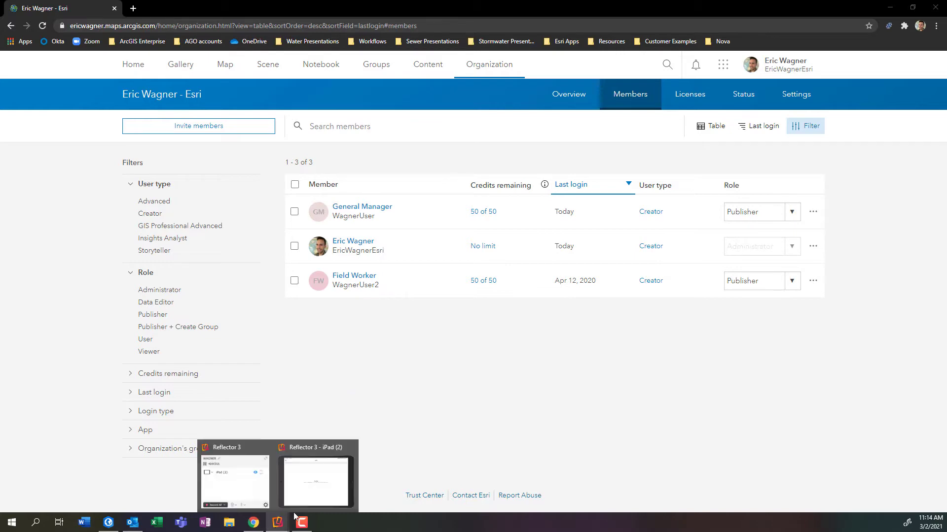
mouse_move(418, 462)
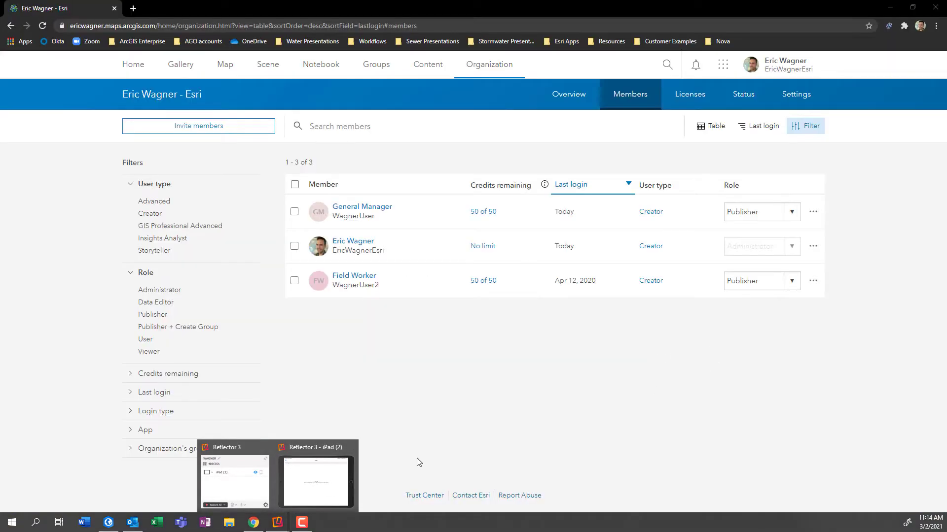
Step: Start creating a new group from the organization's Groups page
left_click(315, 482)
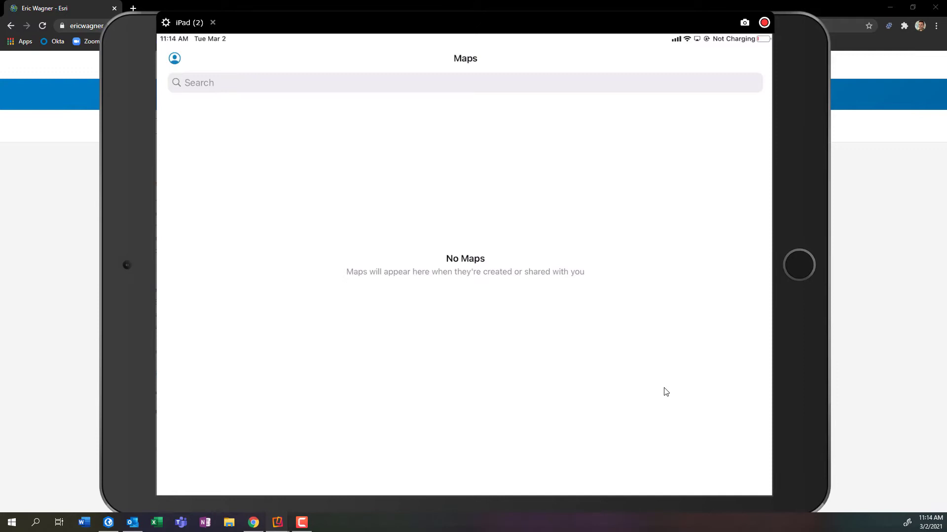
mouse_move(756, 370)
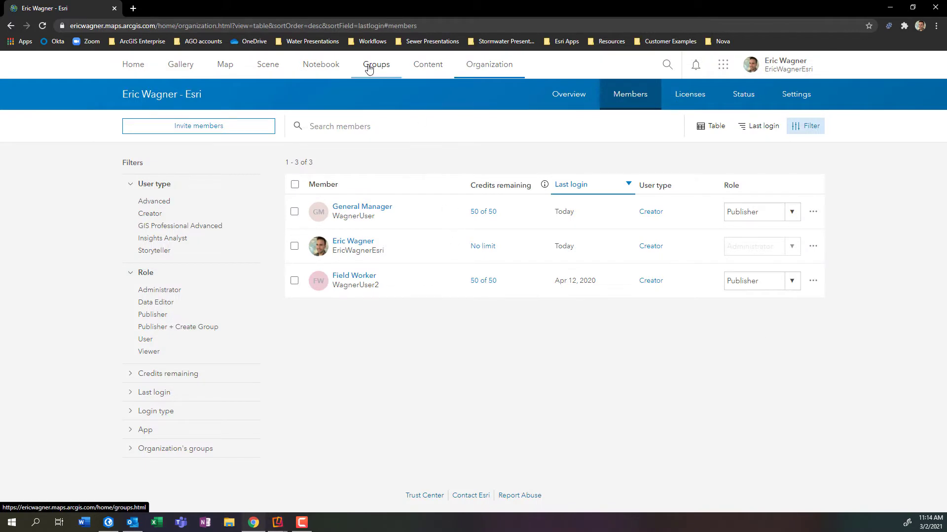
left_click(375, 65)
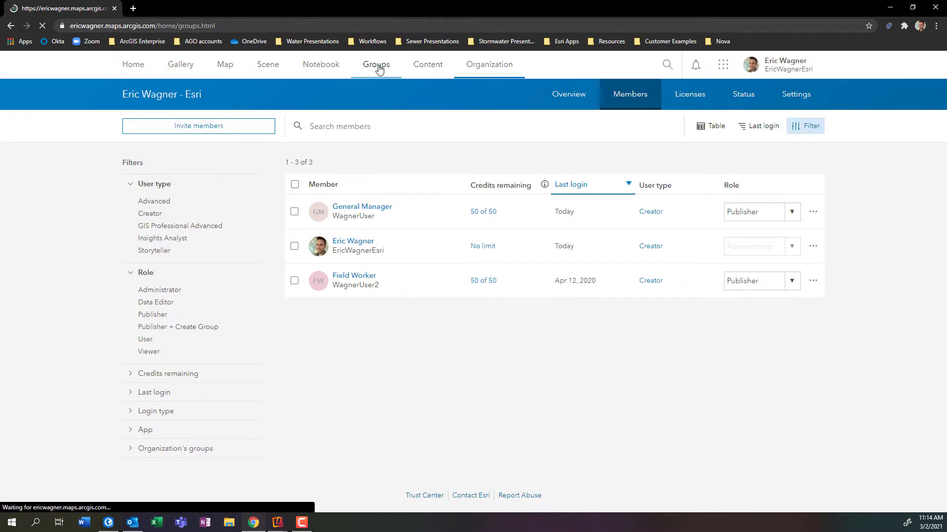
left_click(376, 65)
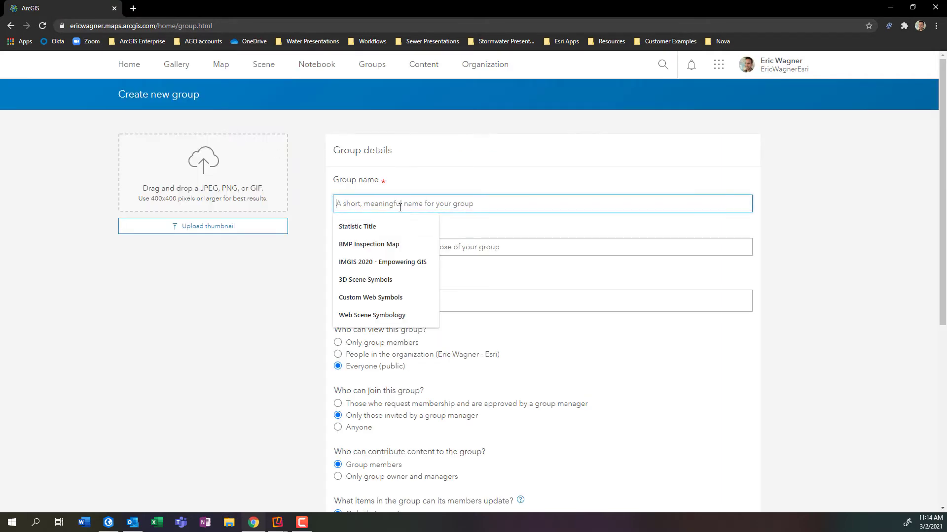
Step: Name the group Field Crews and enter Field Crews as its summary and tag
type("Field")
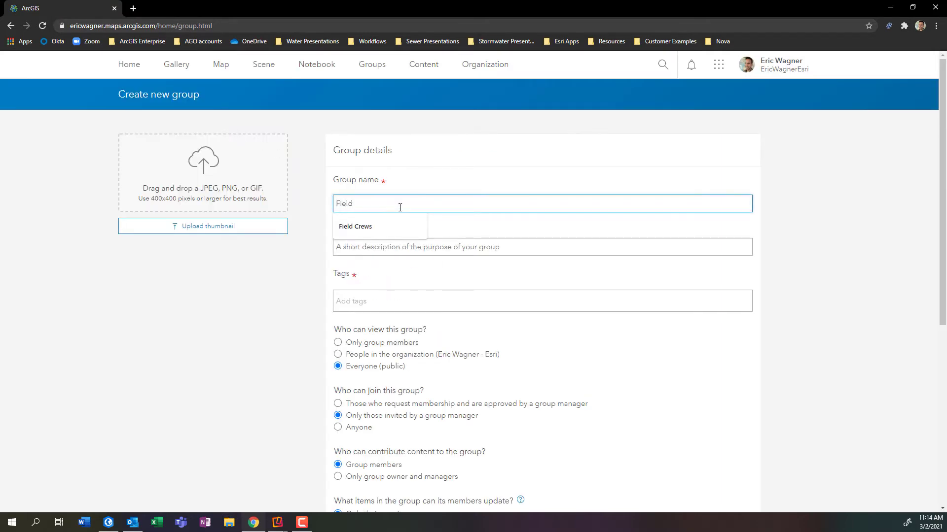
left_click(355, 225)
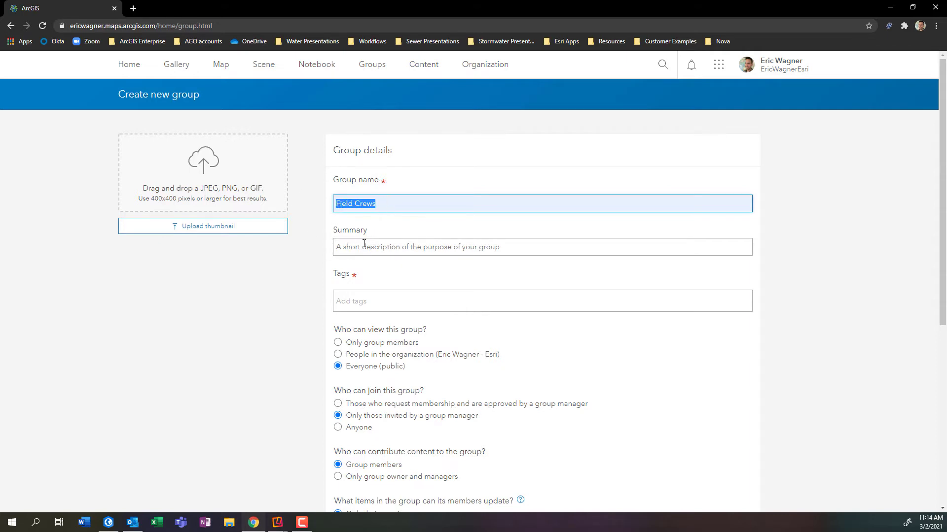
type("Field Crews")
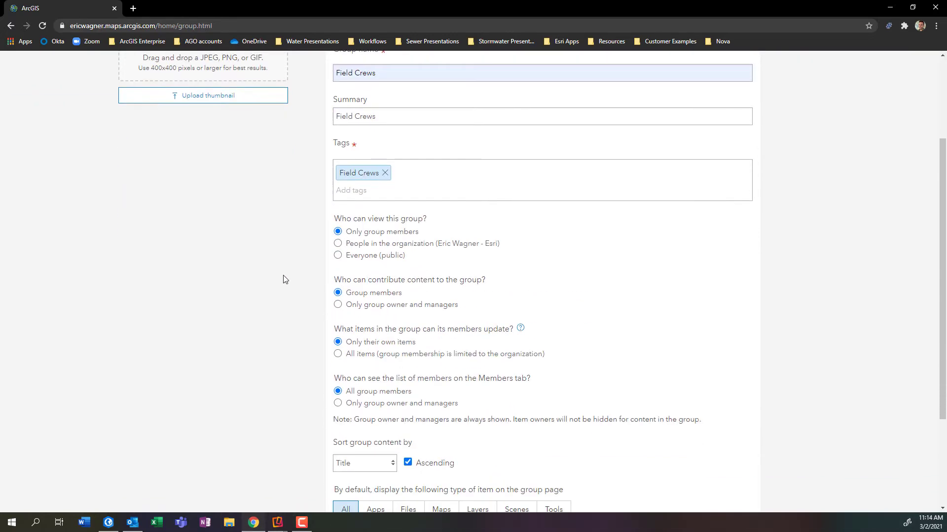
Step: Review the remaining group settings and create the Field Crews group
scroll("down", 3)
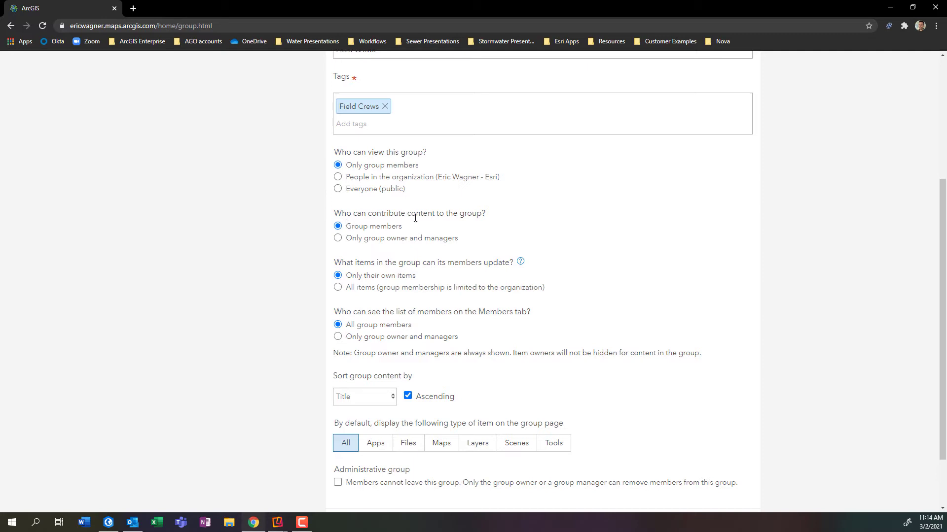
mouse_move(303, 268)
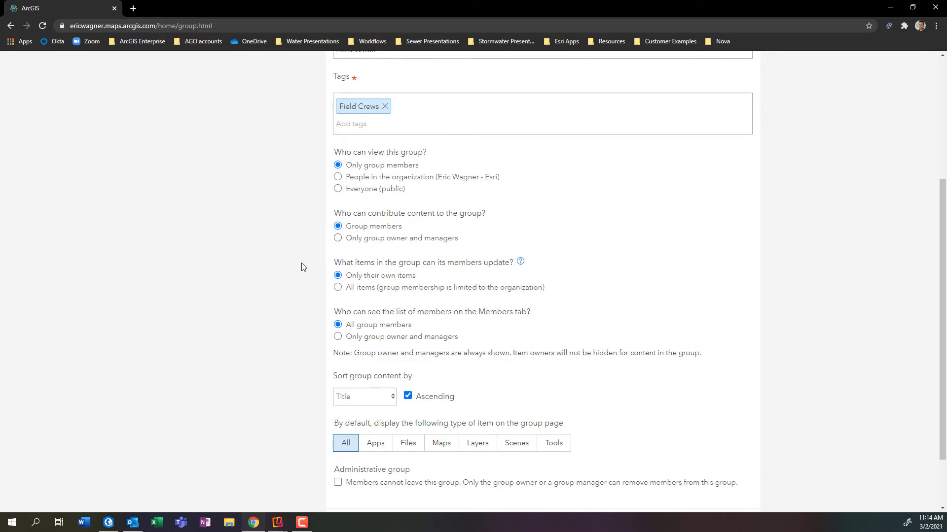
scroll("down", 3)
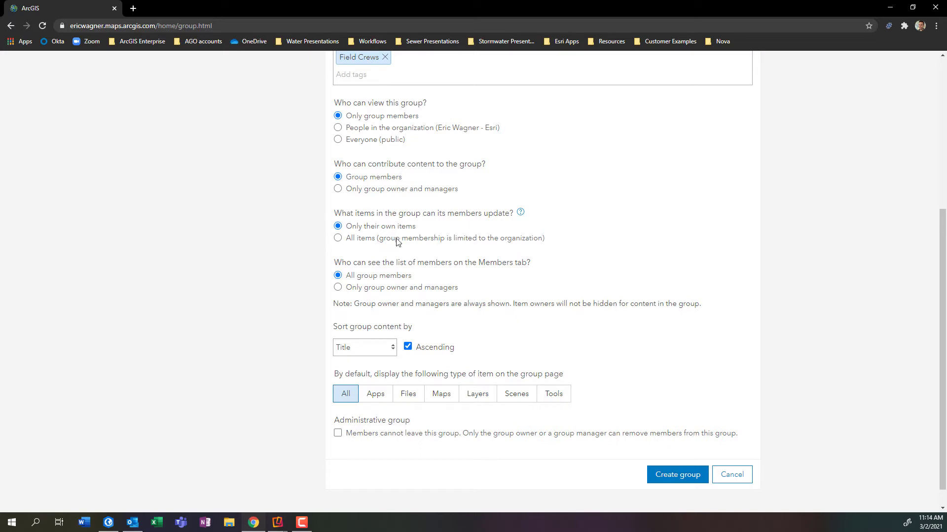
mouse_move(333, 243)
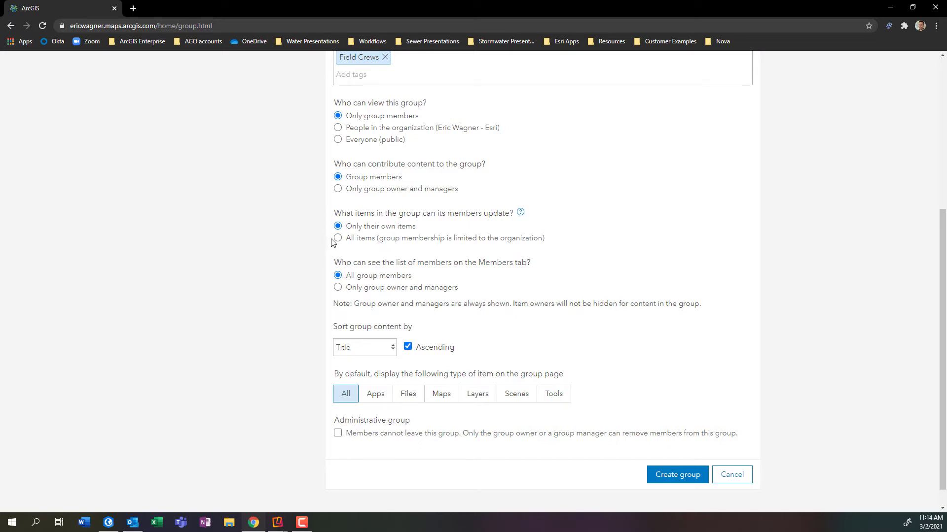
mouse_move(353, 253)
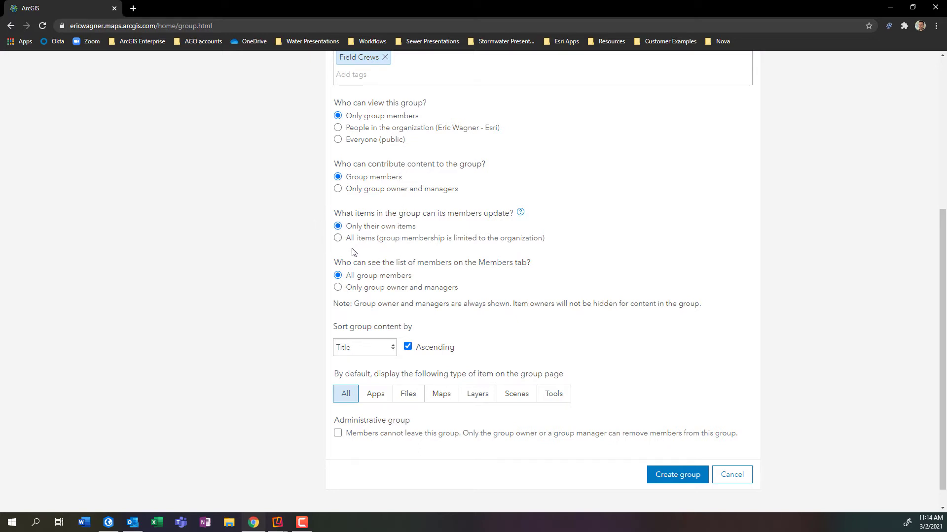
mouse_move(367, 271)
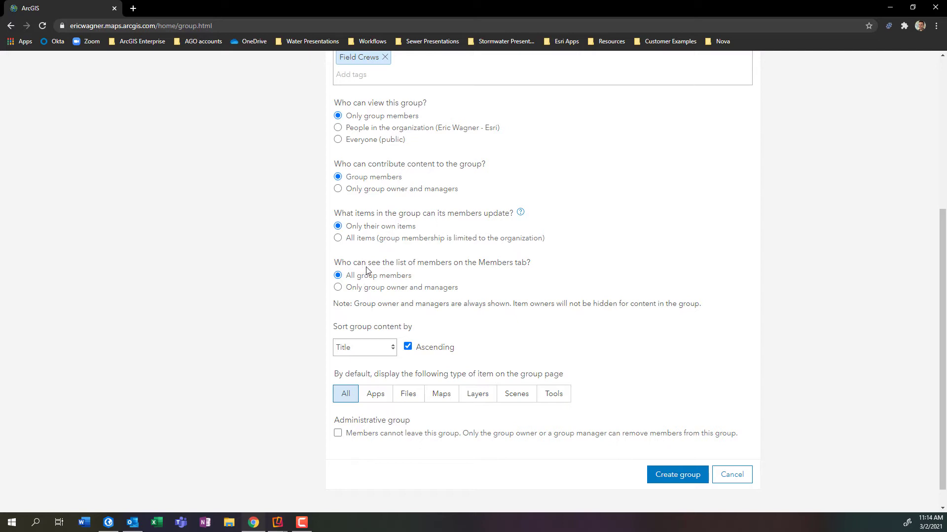
mouse_move(419, 314)
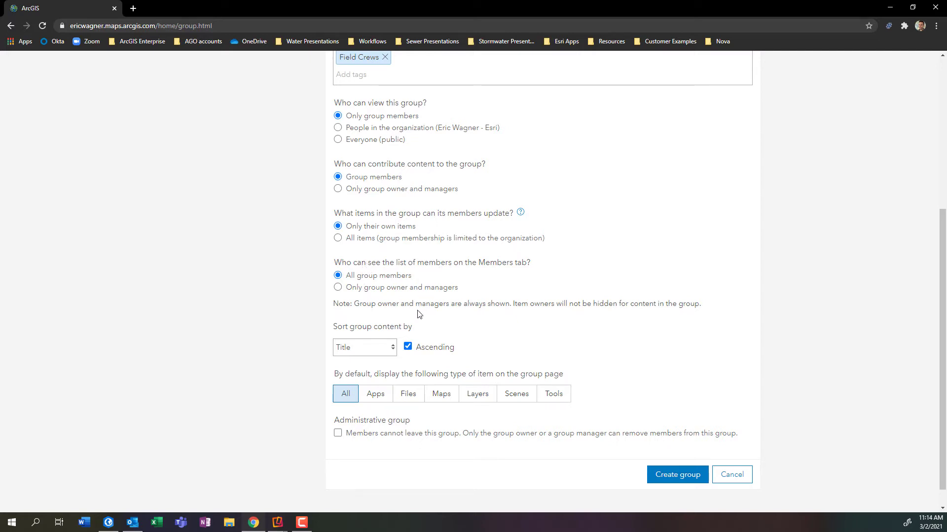
mouse_move(588, 379)
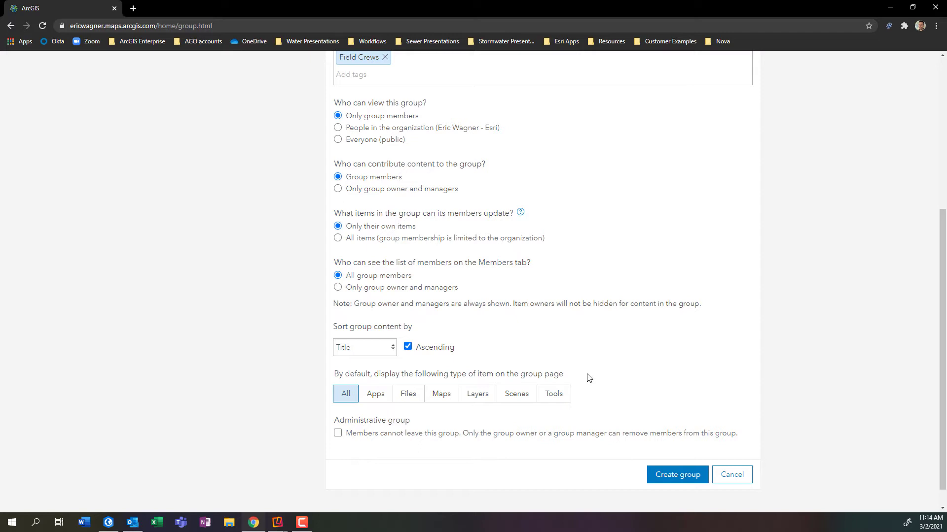
mouse_move(676, 474)
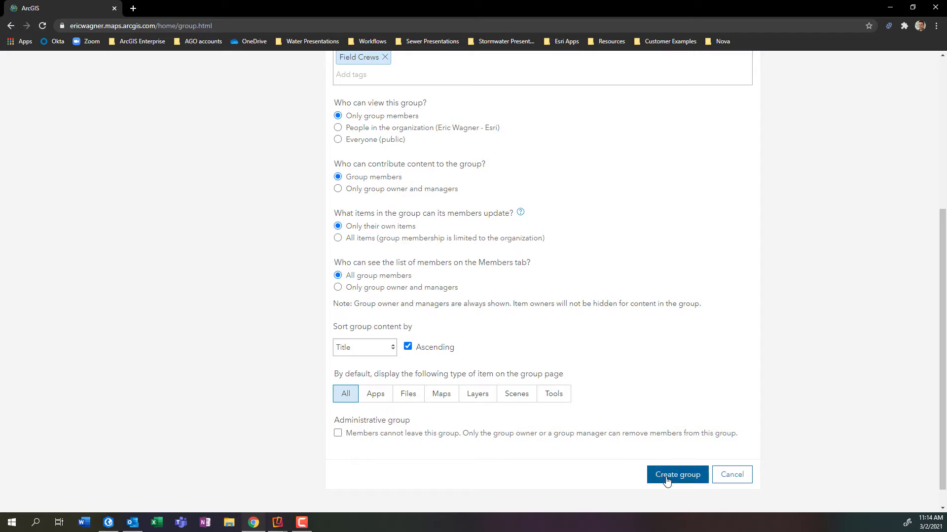
left_click(676, 475)
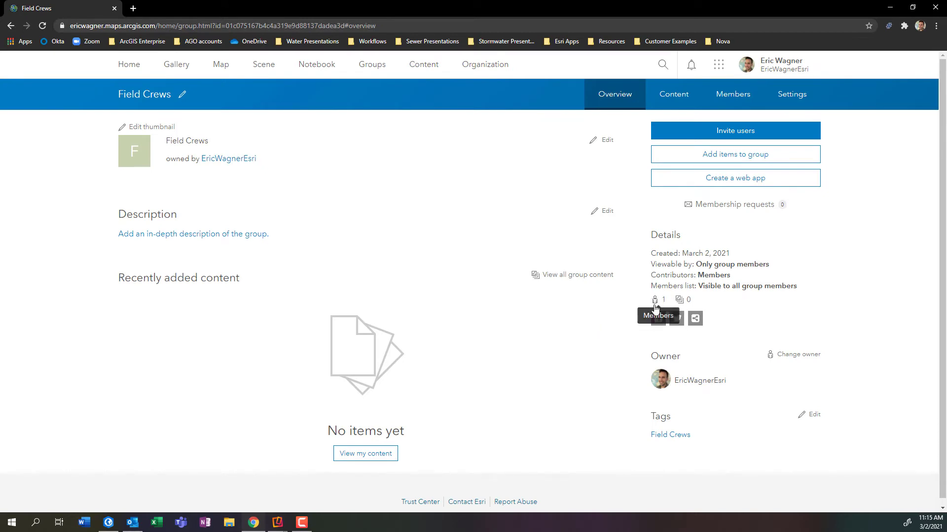
mouse_move(678, 299)
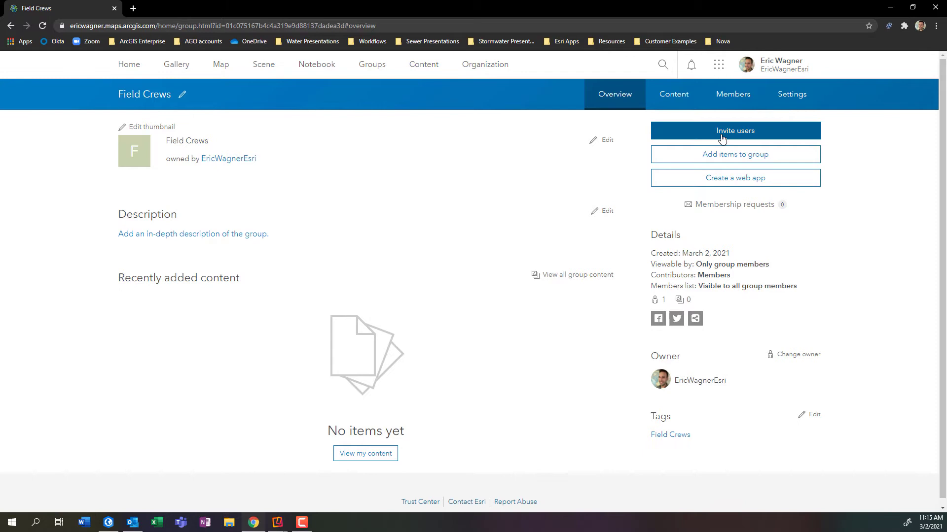
Step: Invite users and add the Field Worker account to the Field Crews group
left_click(733, 131)
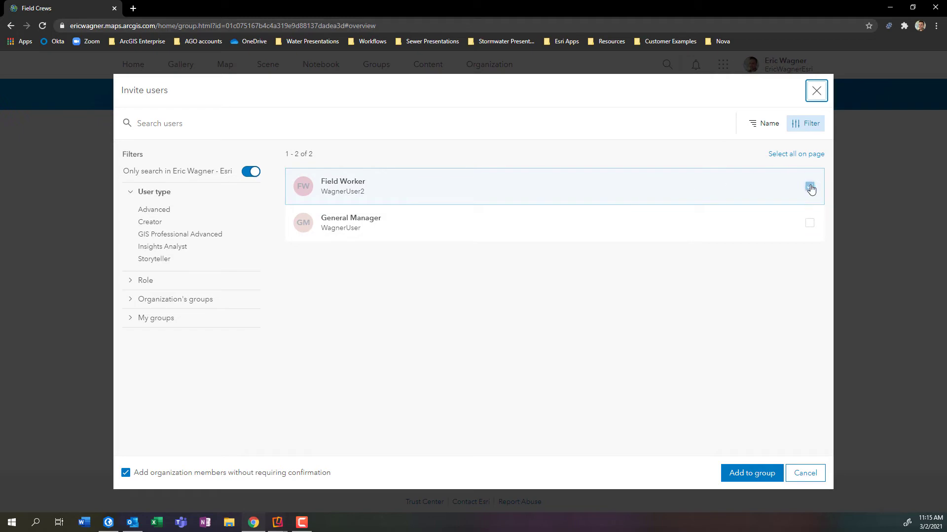
left_click(809, 186)
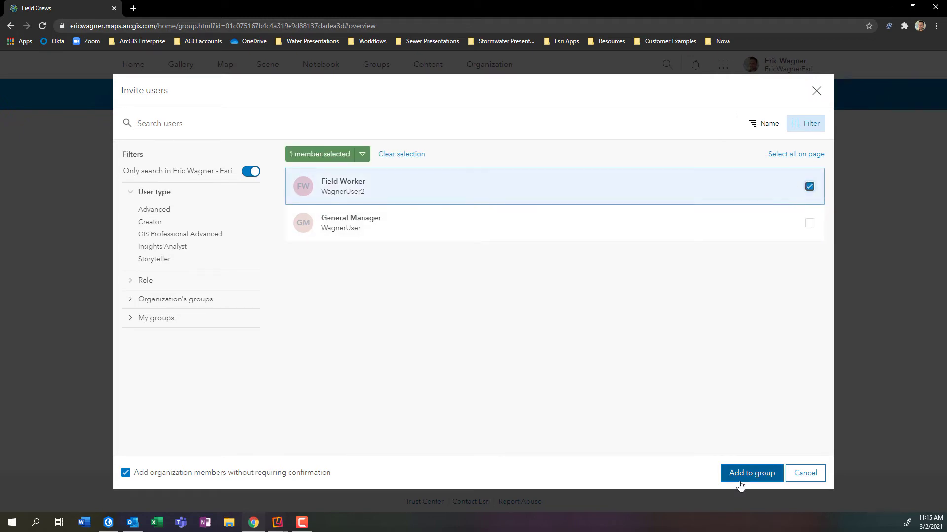
left_click(750, 472)
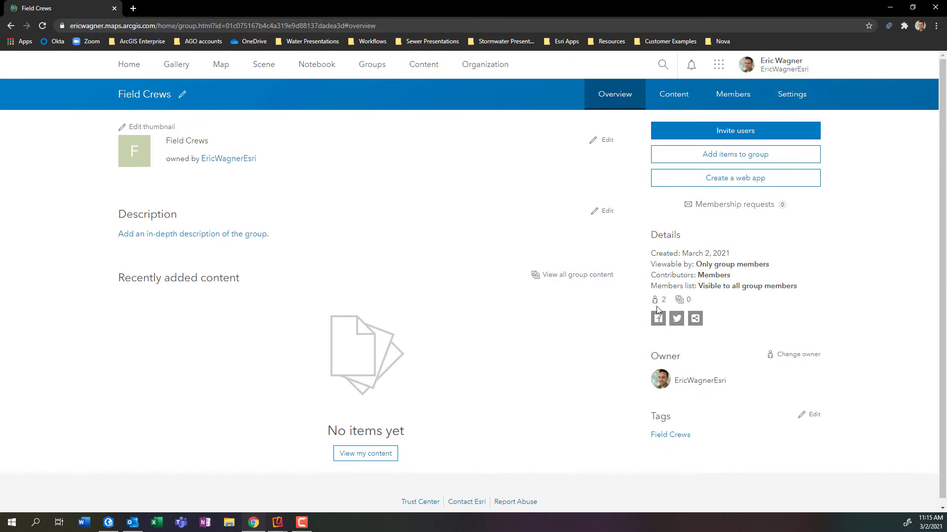
mouse_move(583, 168)
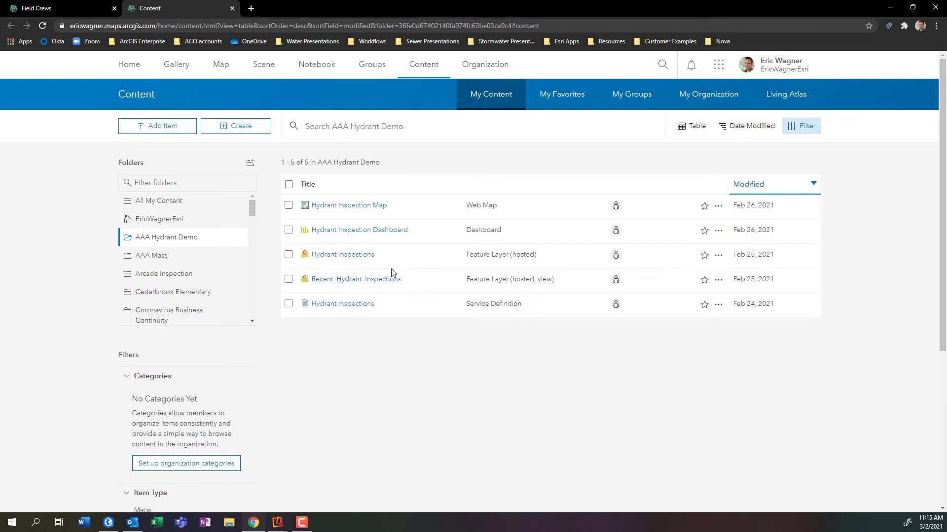
mouse_move(362, 195)
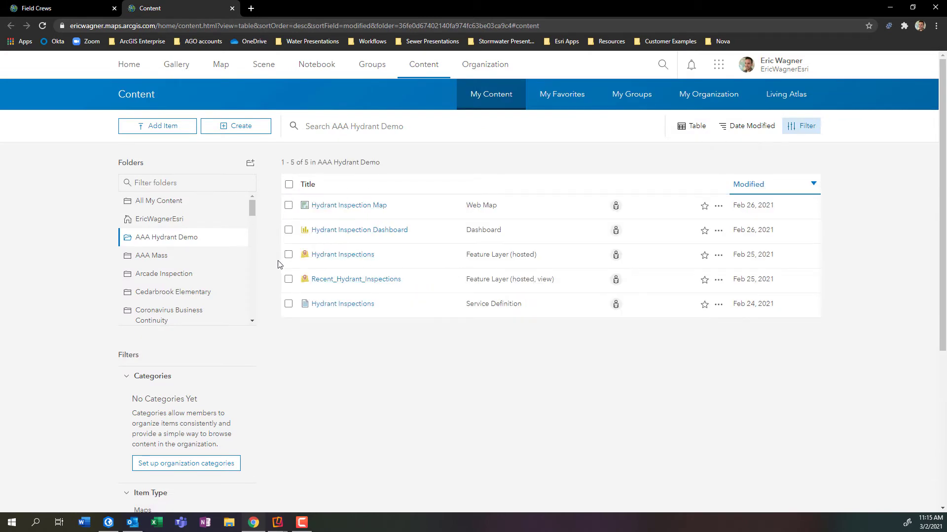
mouse_move(417, 255)
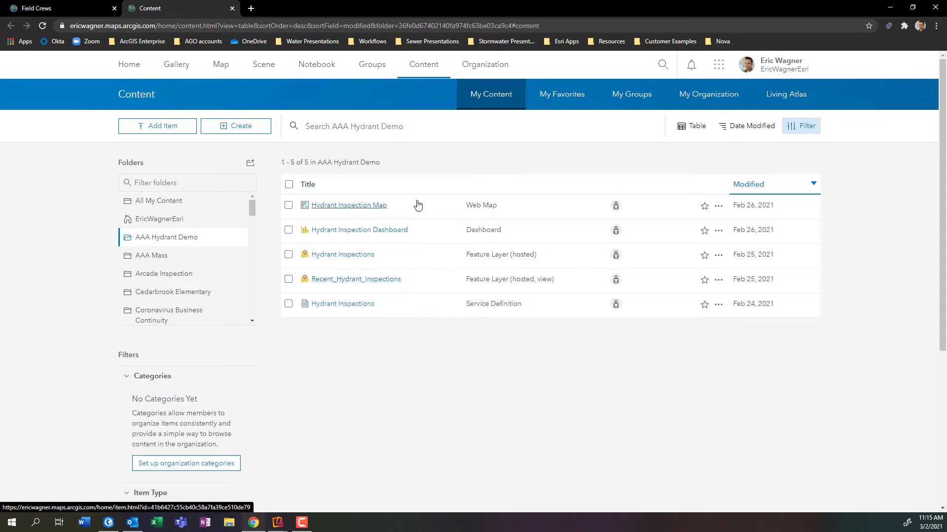
mouse_move(319, 211)
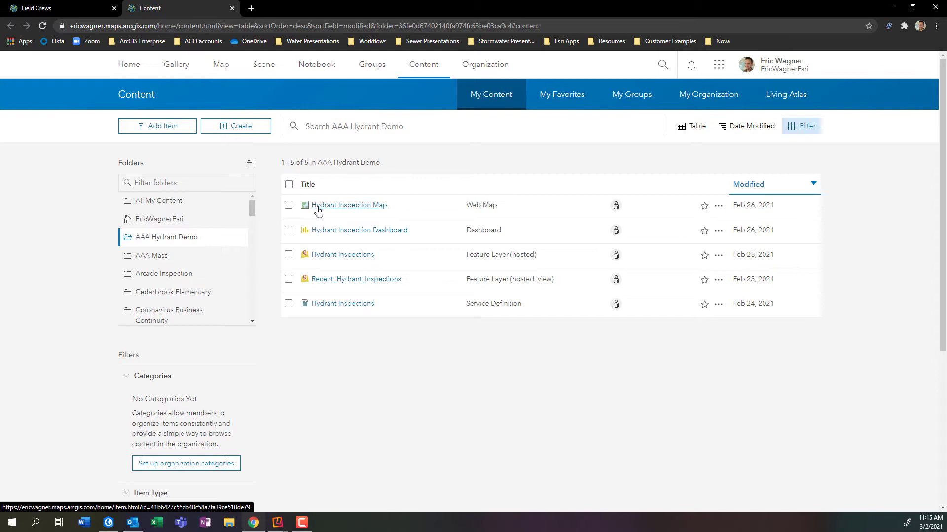
mouse_move(346, 212)
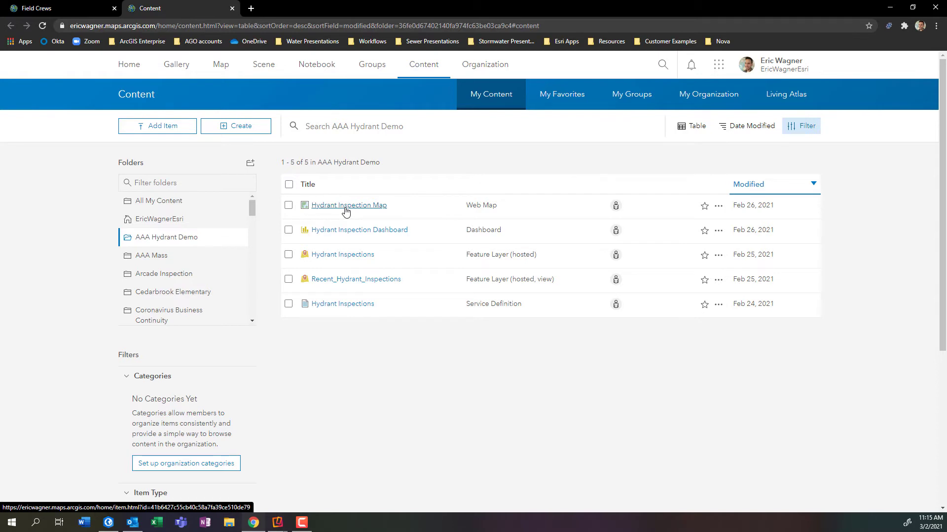
mouse_move(351, 233)
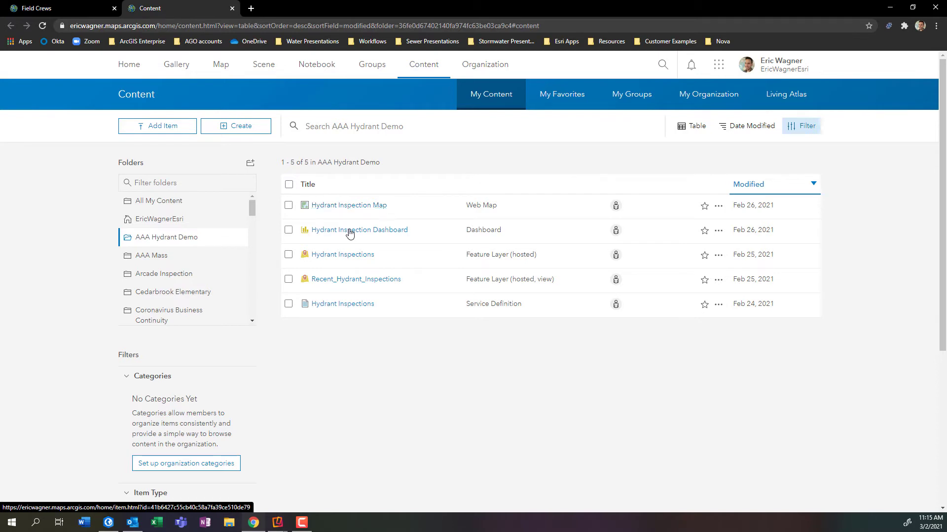
mouse_move(356, 279)
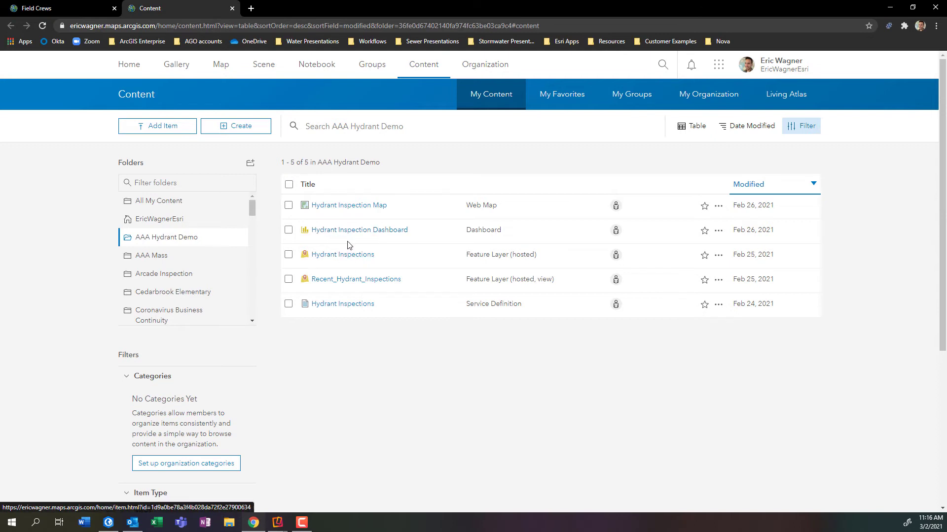
mouse_move(359, 229)
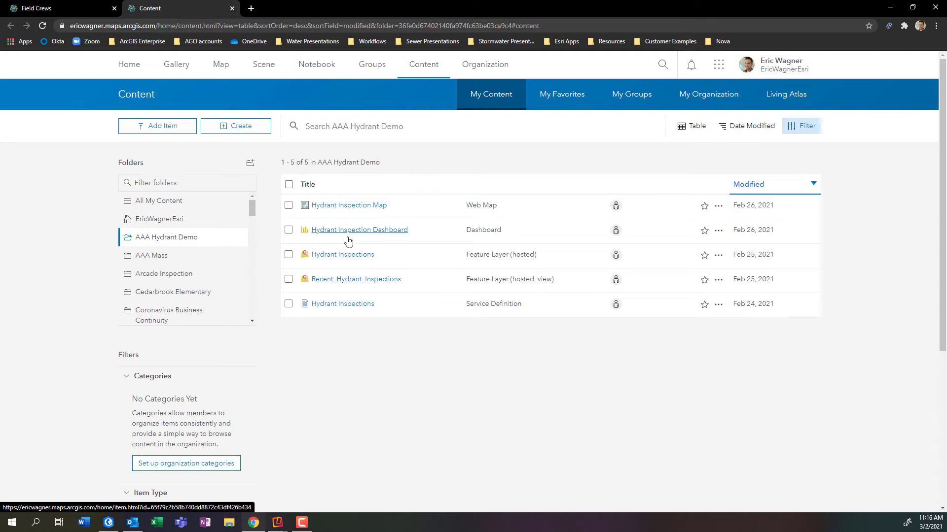
mouse_move(279, 243)
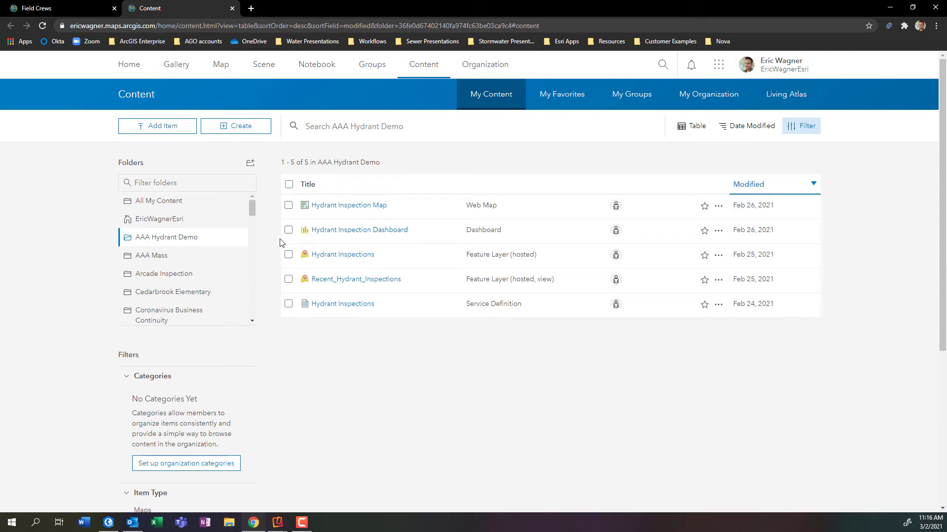
mouse_move(278, 231)
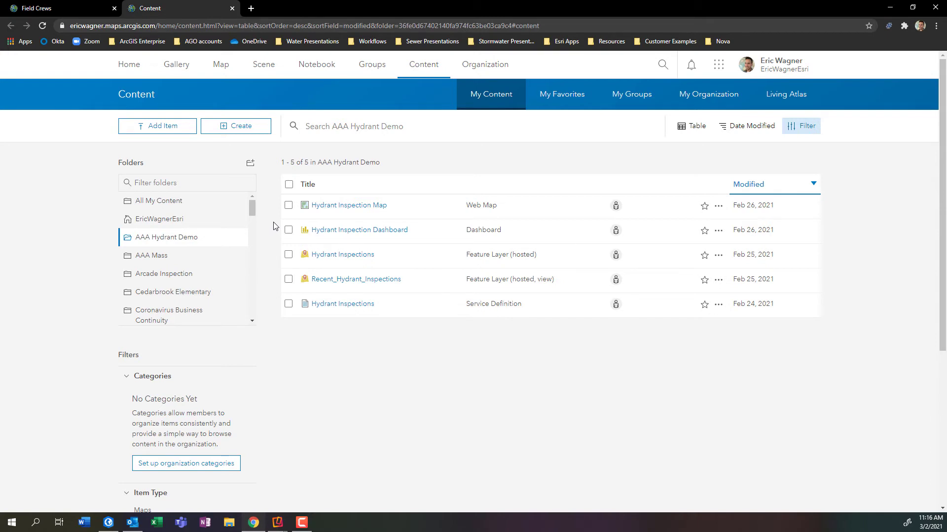
Step: Select Hydrant Inspection Map, Recent_Hydrant_Inspections and Hydrant Inspections and open their sharing settings
left_click(288, 205)
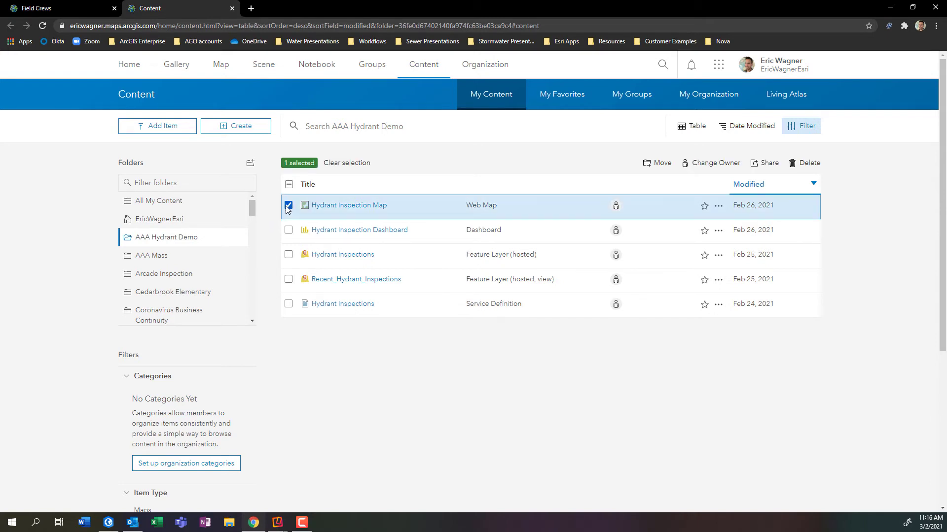
left_click(289, 279)
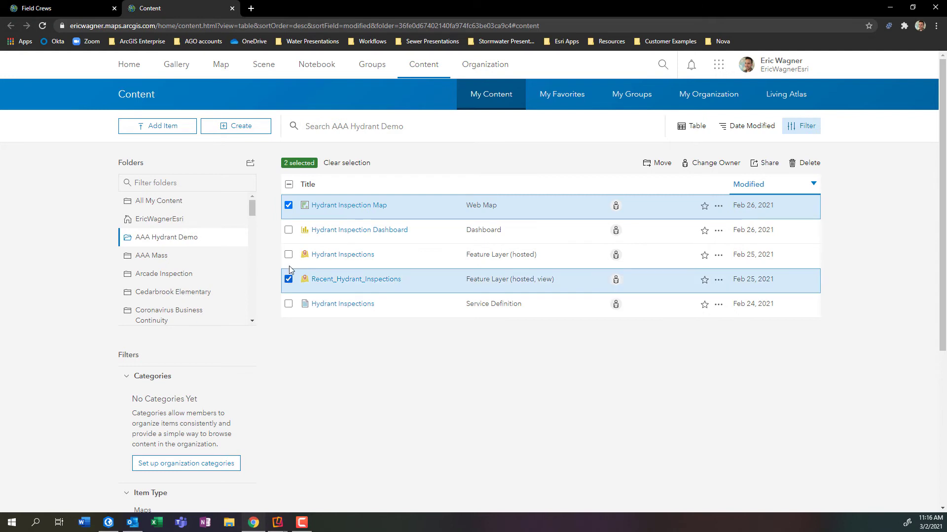
left_click(289, 254)
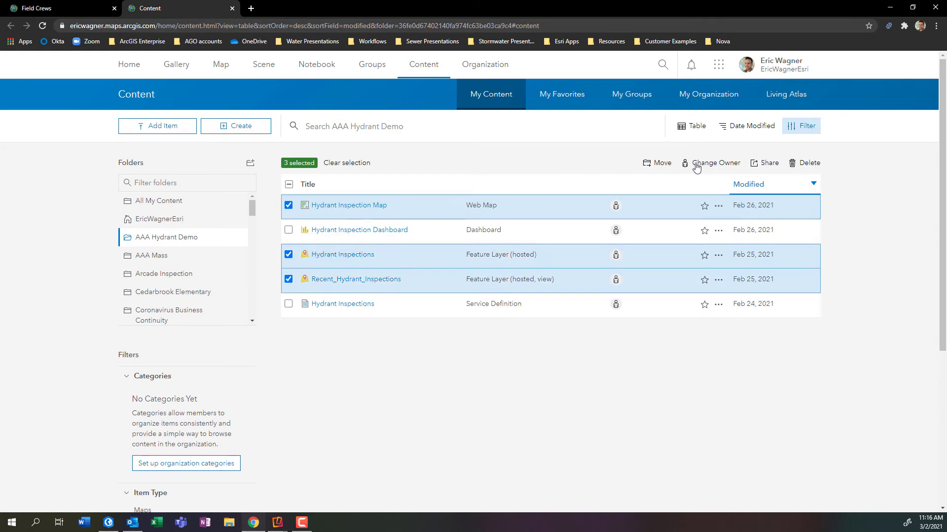
left_click(768, 162)
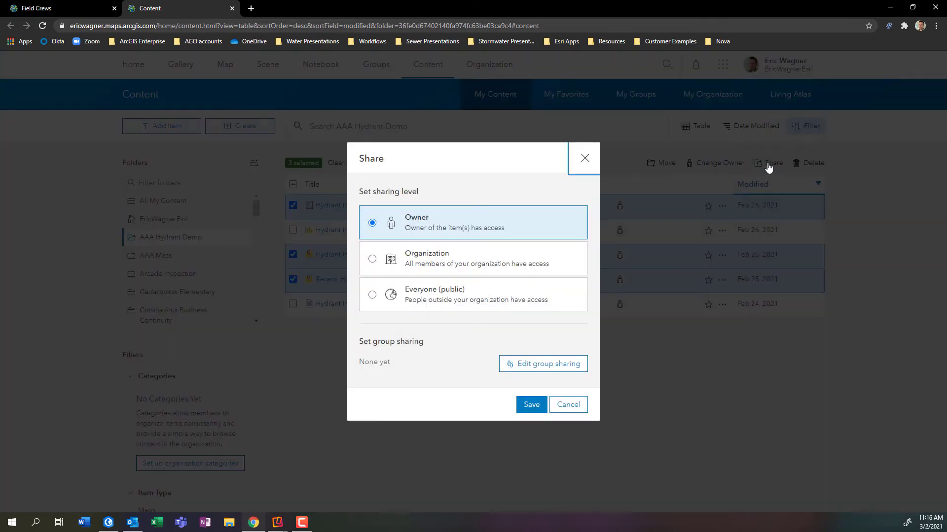
mouse_move(490, 305)
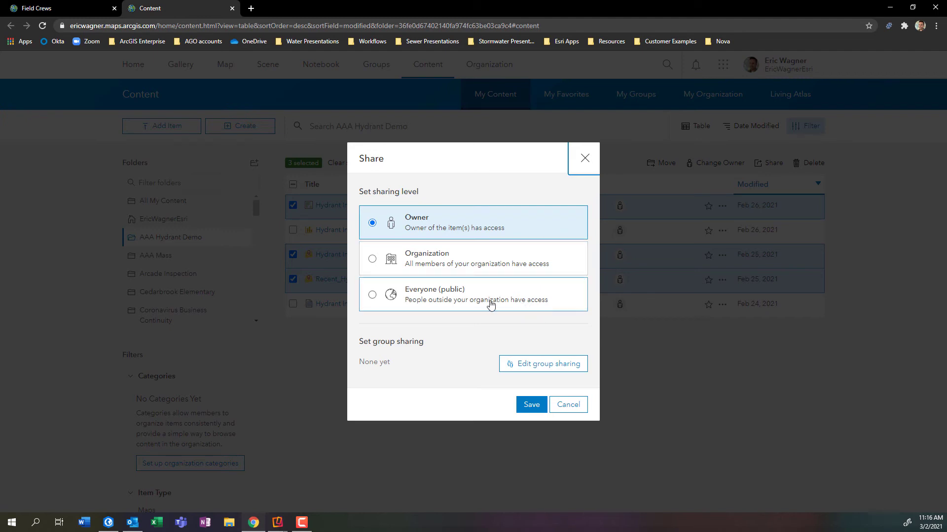
mouse_move(440, 270)
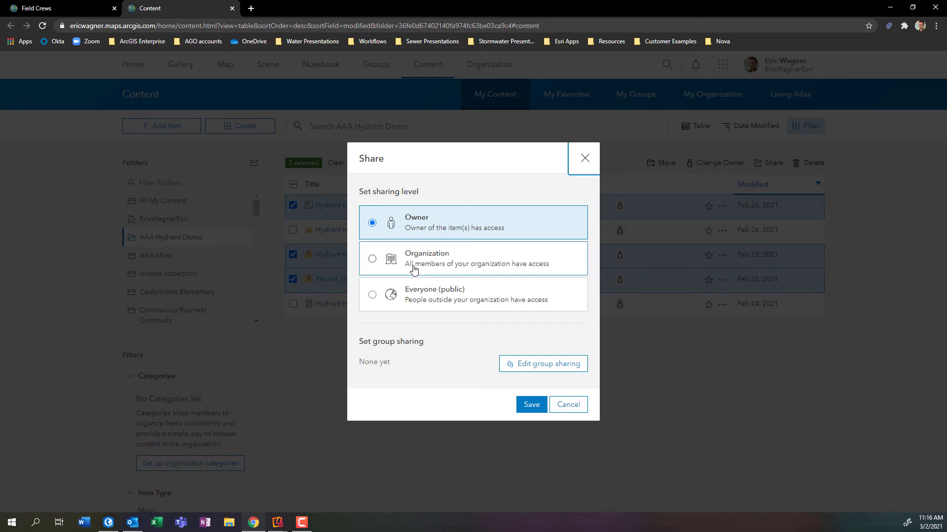
mouse_move(510, 359)
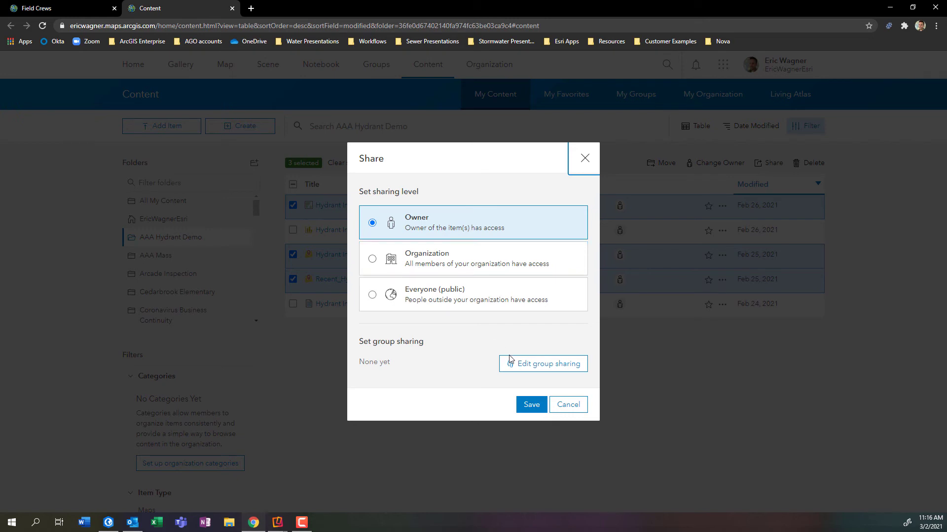
mouse_move(543, 363)
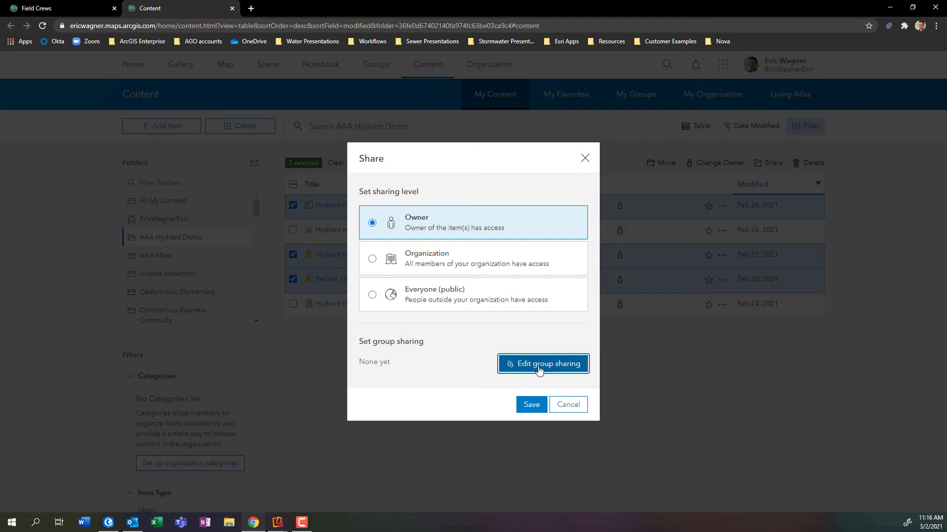
Step: Share the three hydrant items with the Field Crews group and save the sharing settings
left_click(543, 364)
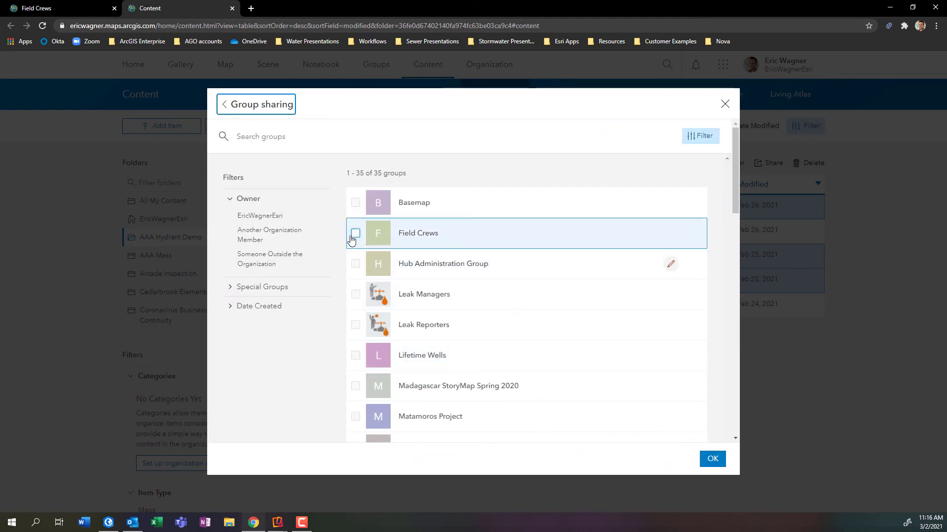
left_click(355, 233)
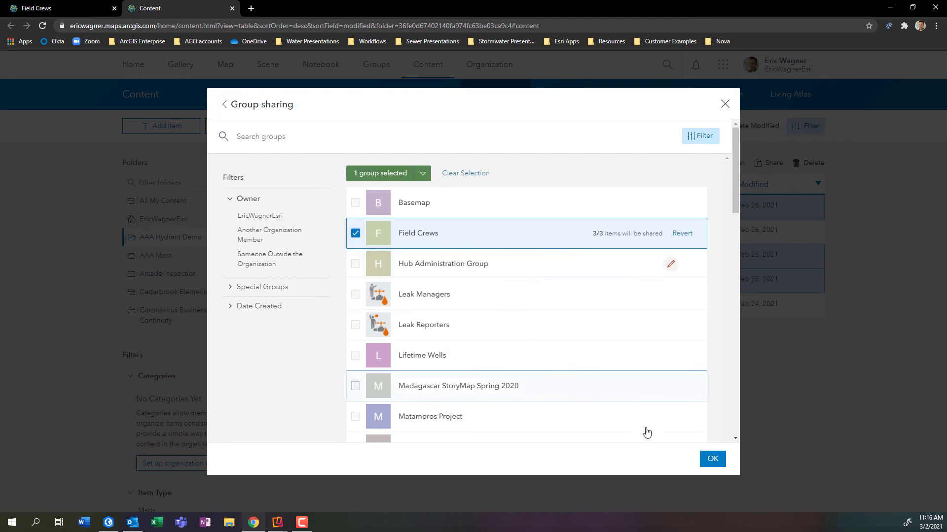
left_click(712, 458)
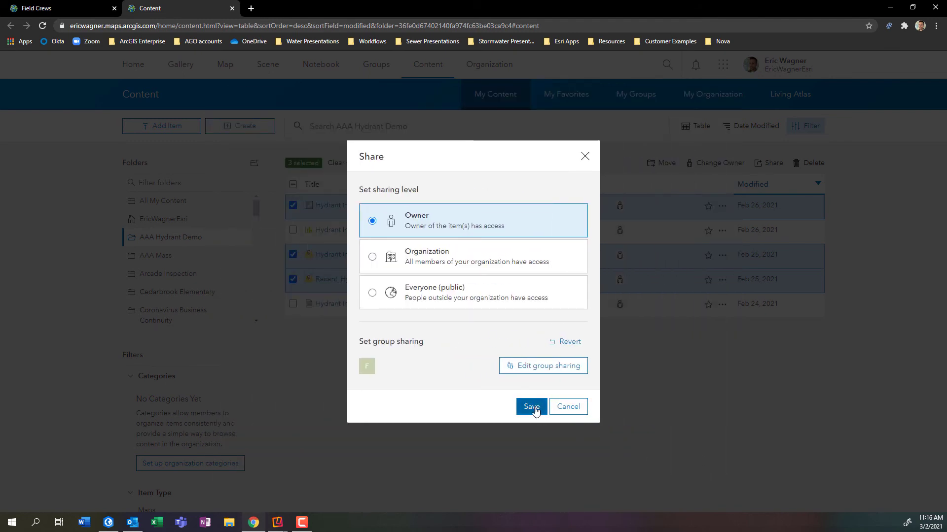
left_click(530, 406)
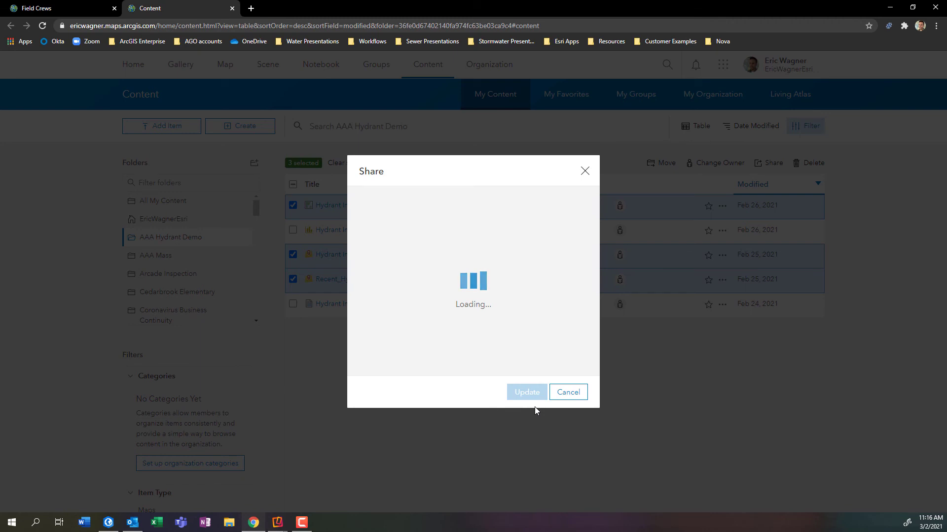
left_click(525, 391)
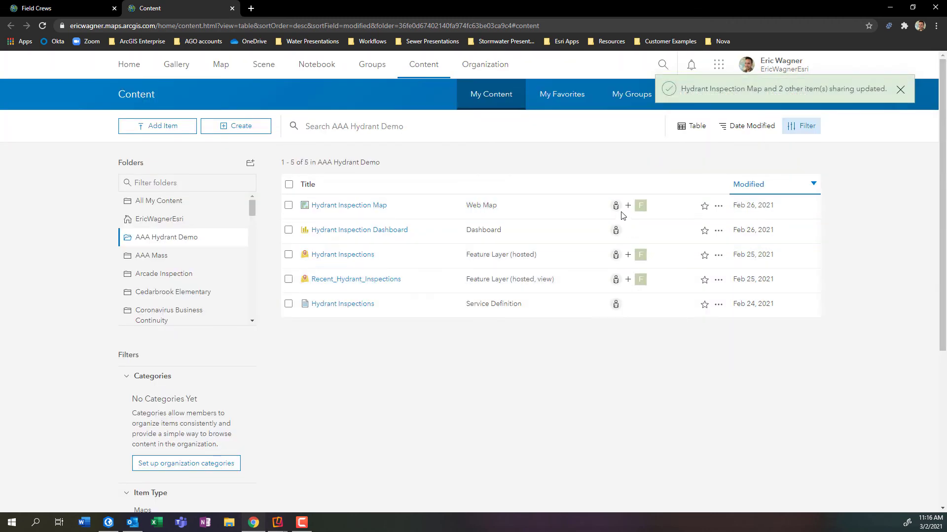
mouse_move(616, 205)
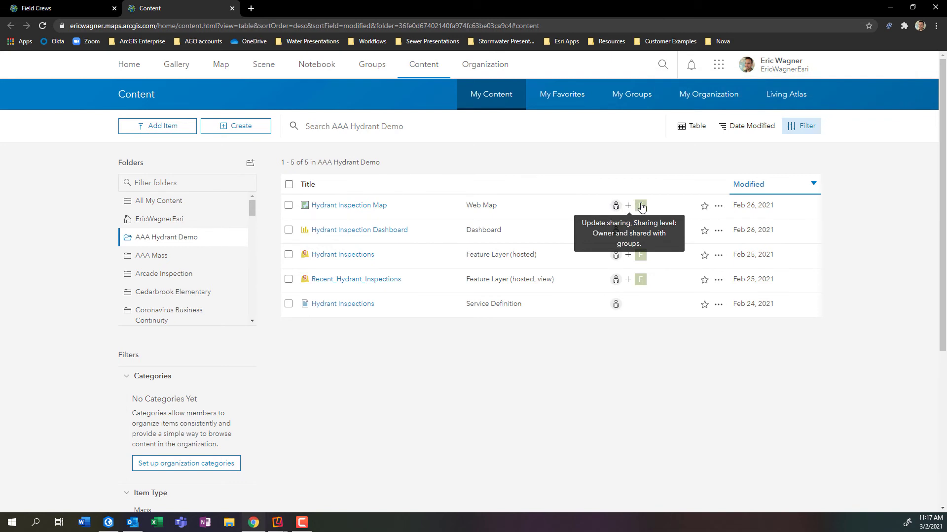
mouse_move(640, 213)
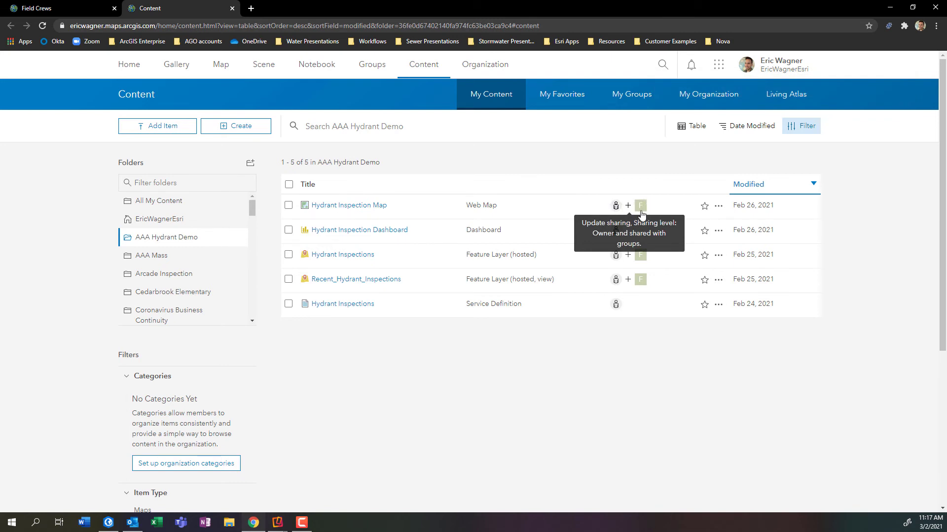
mouse_move(157, 65)
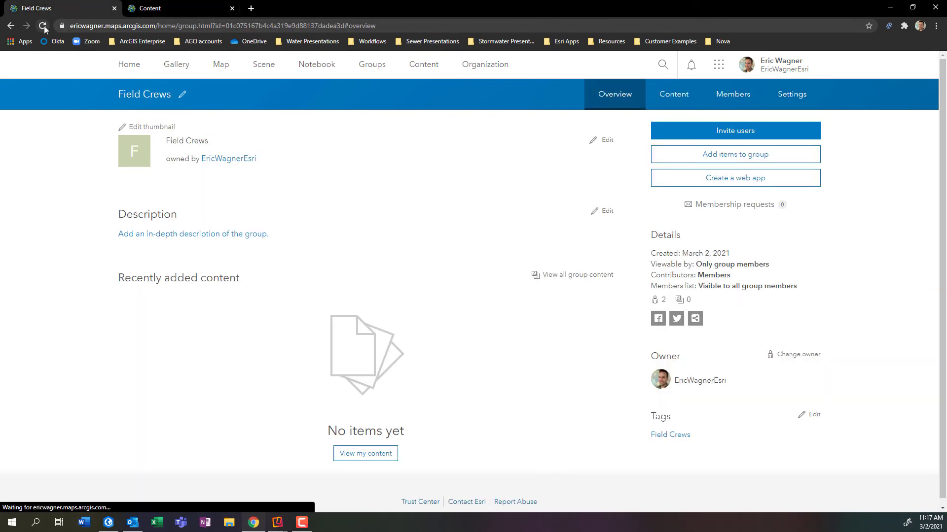
Step: Reload the Field Crews group page to show the three shared hydrant items
left_click(41, 26)
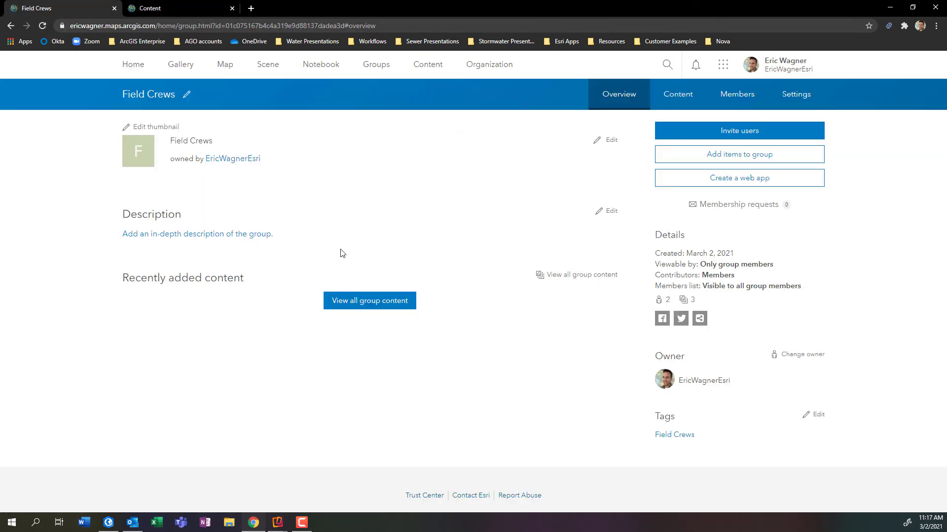
left_click(369, 301)
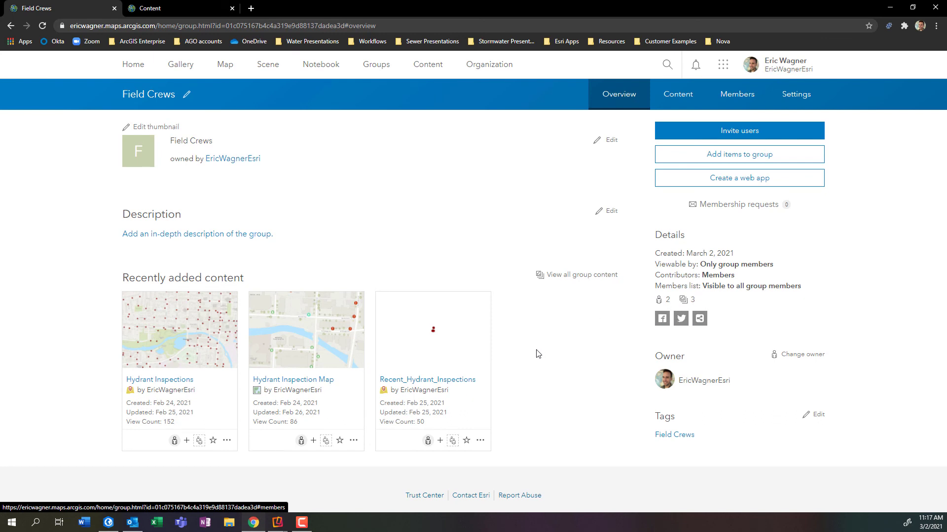
mouse_move(259, 293)
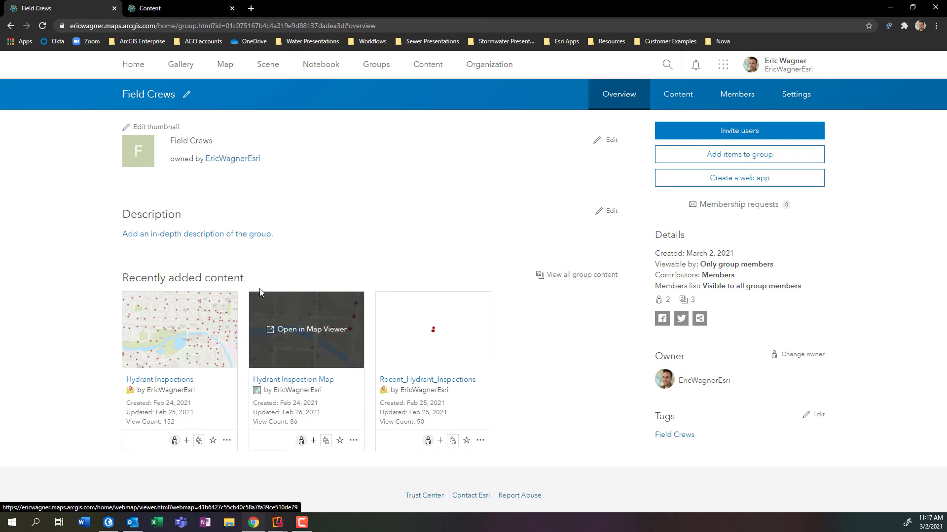
mouse_move(286, 517)
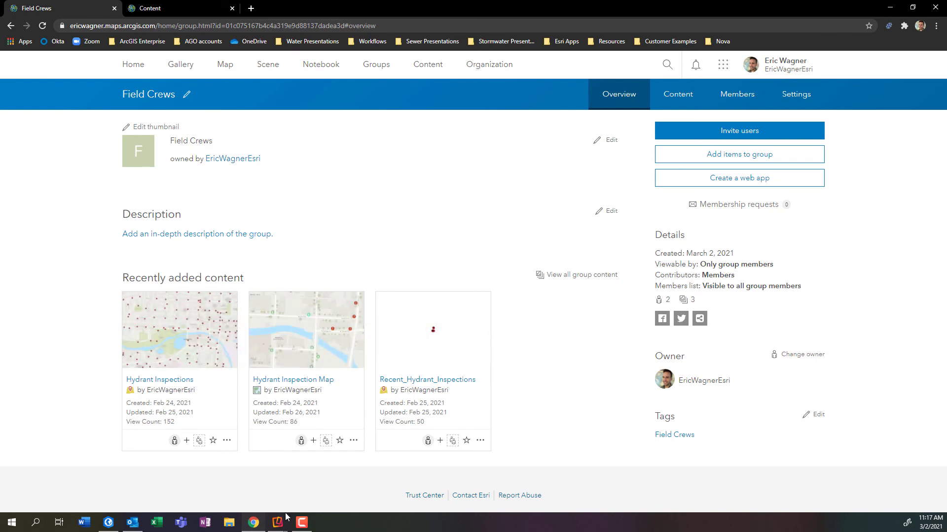
mouse_move(277, 522)
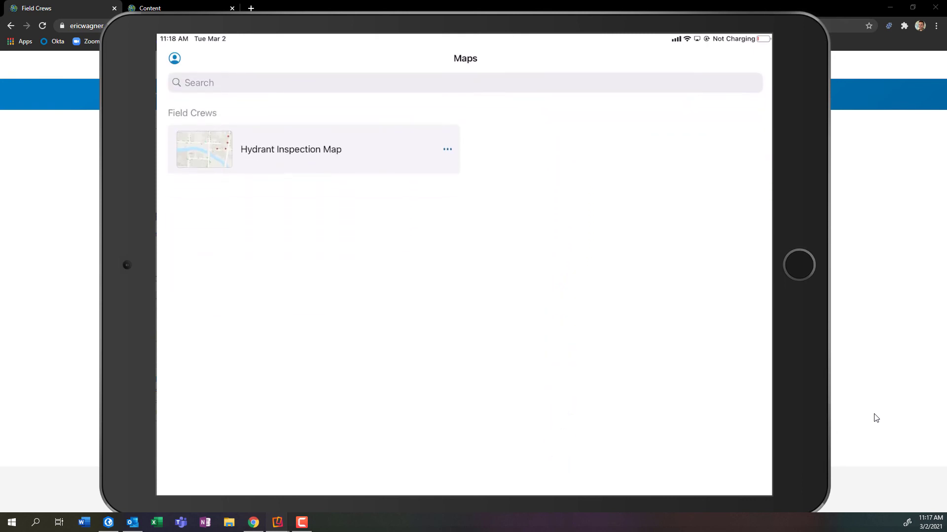
Step: Open the Hydrant Inspection Map listed under Field Crews in Field Maps
left_click(290, 149)
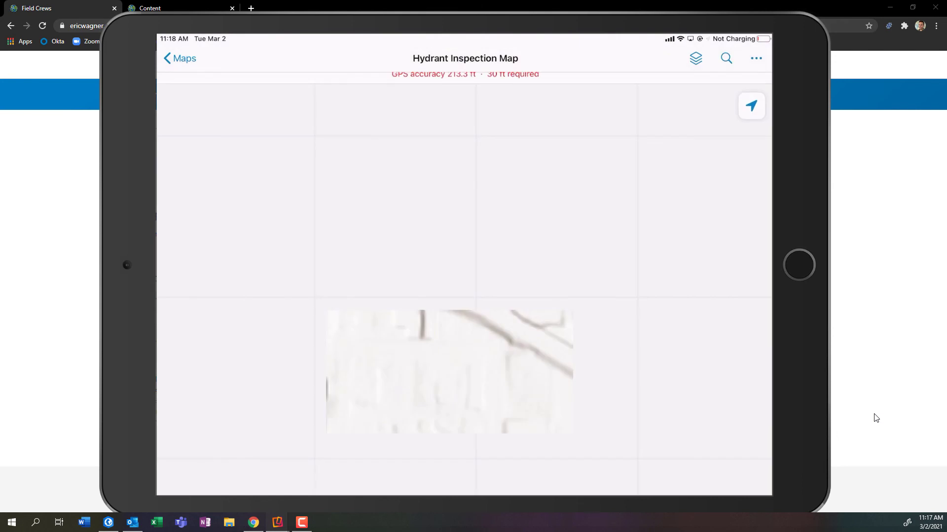